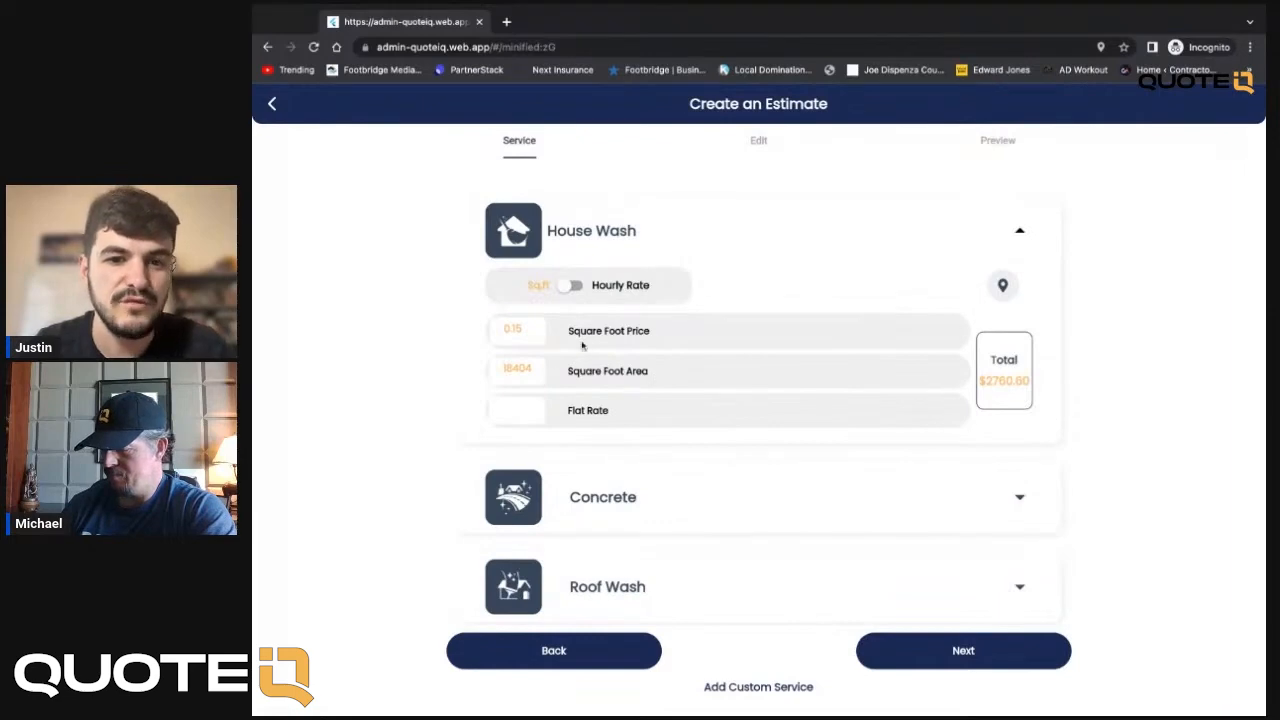
pyautogui.moveTo(667, 330)
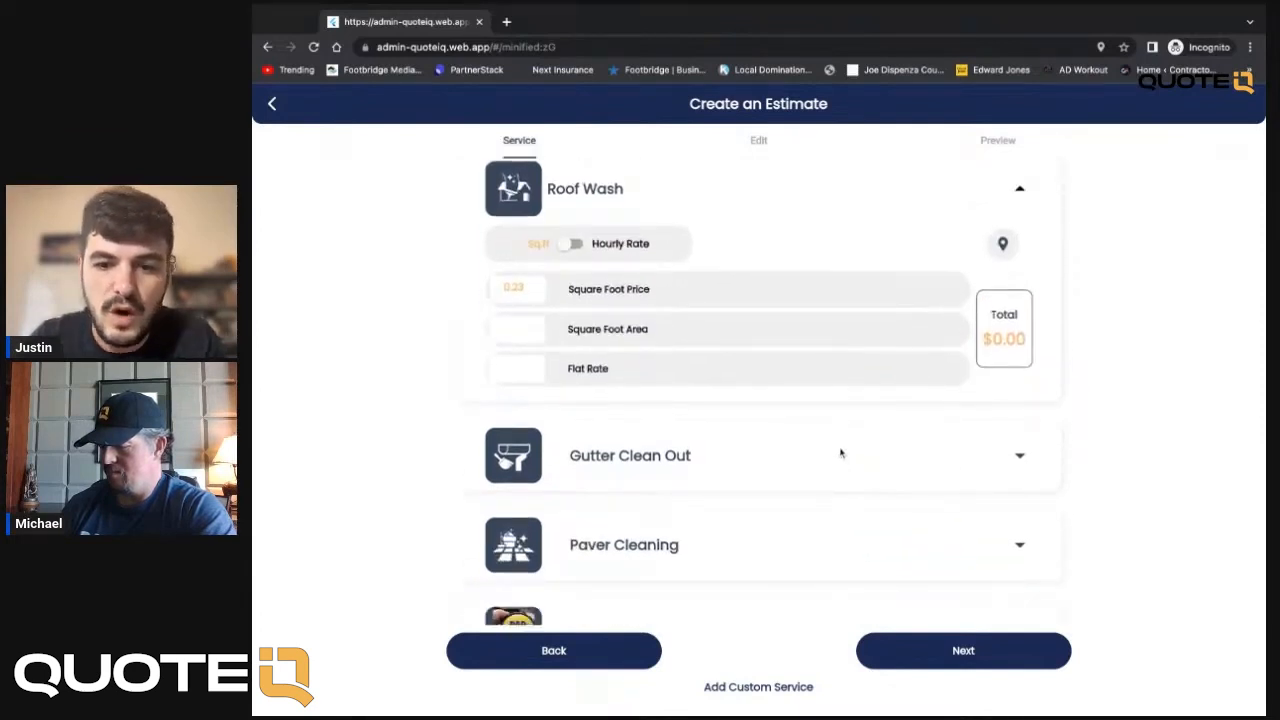
# - Expand the Gutter Clean Out service and review its pricing details
pyautogui.click(760, 455)
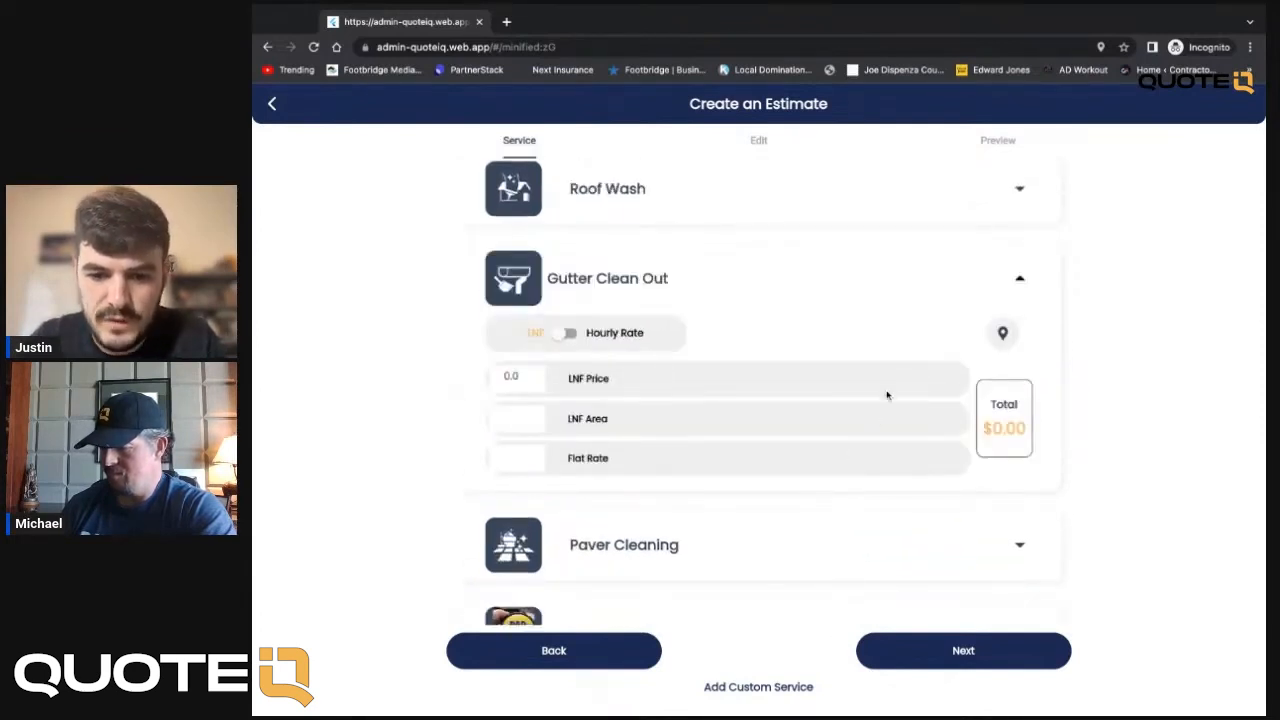
pyautogui.moveTo(830, 542)
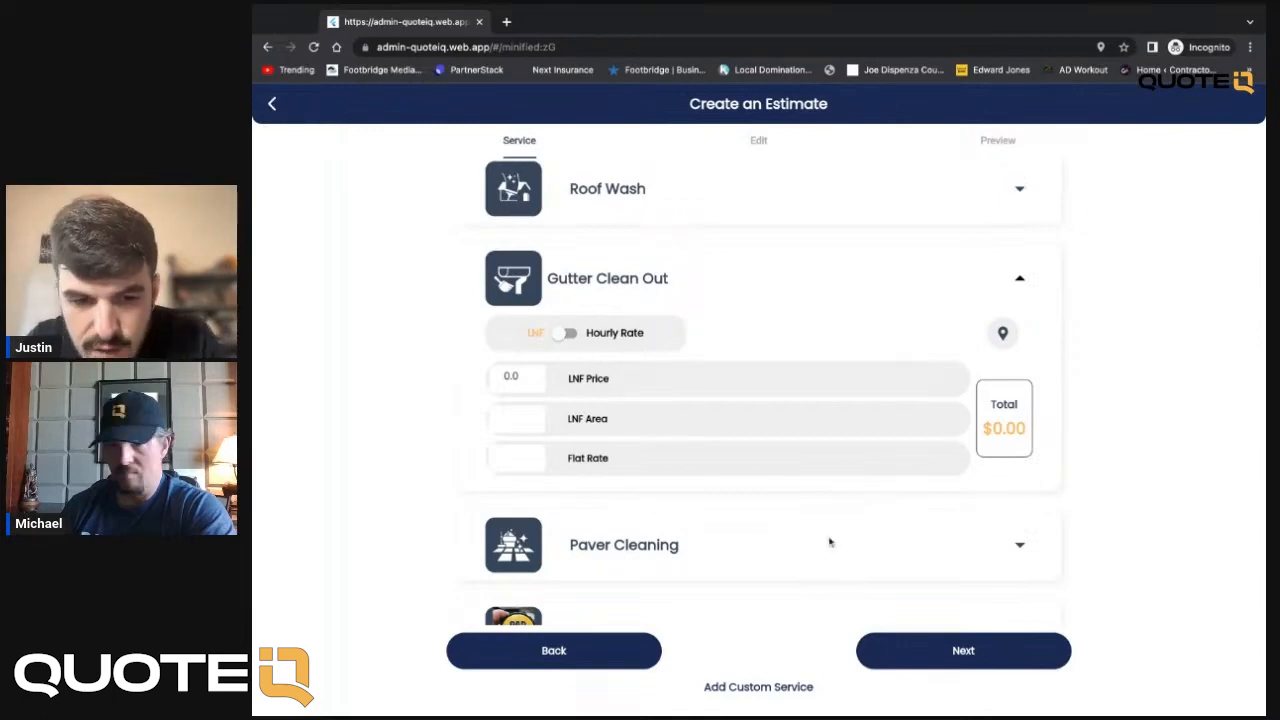
pyautogui.scroll(-3)
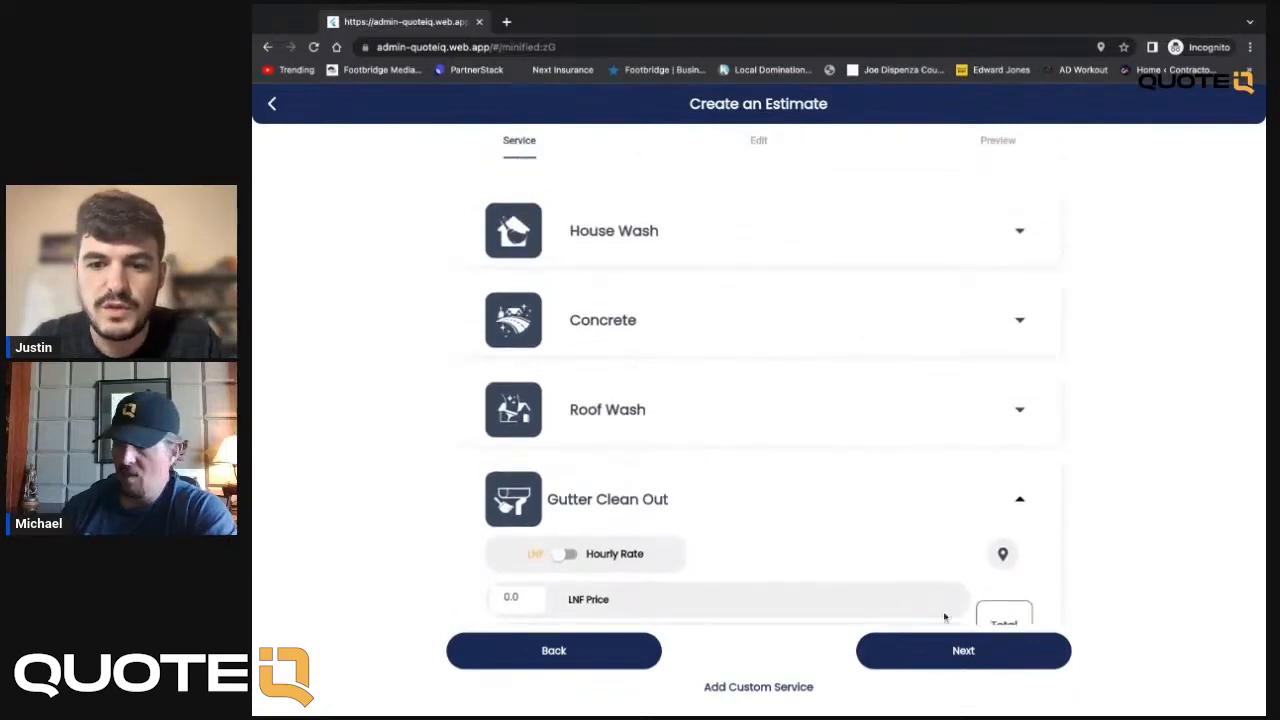
# - Advance to the estimate's edit step and select the $1,100 Concrete line for updating
pyautogui.click(962, 650)
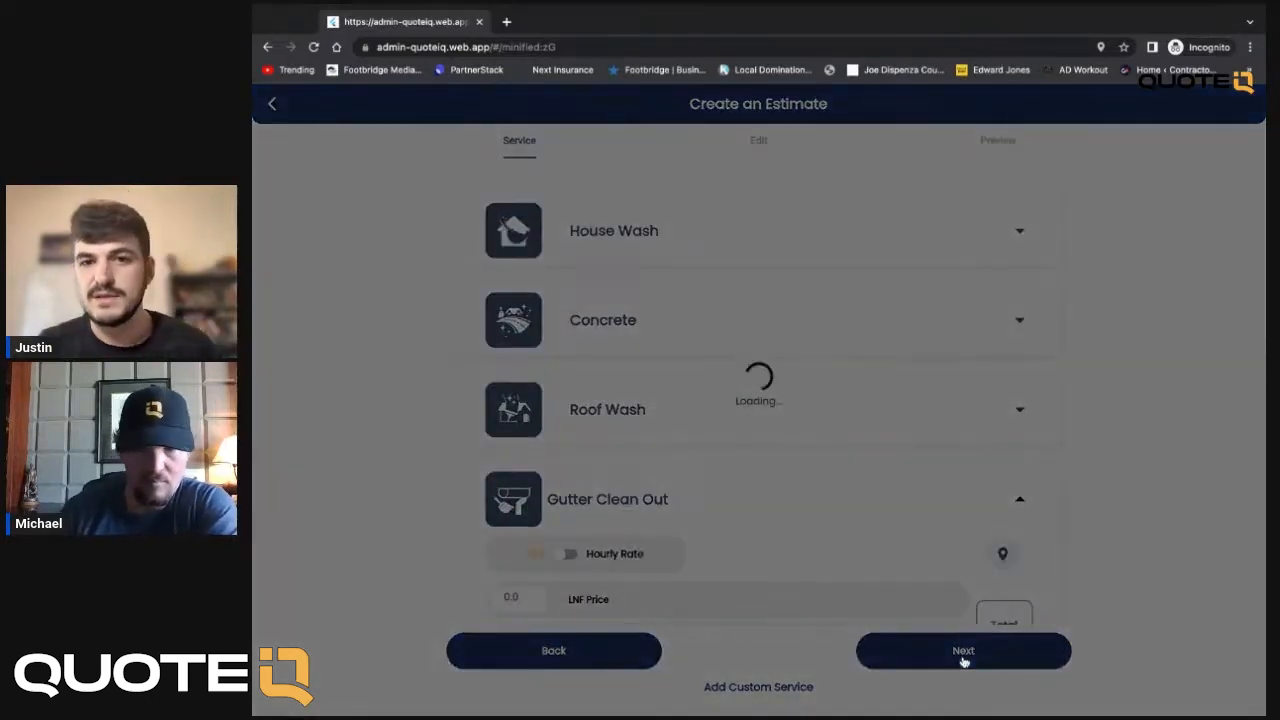
pyautogui.click(962, 650)
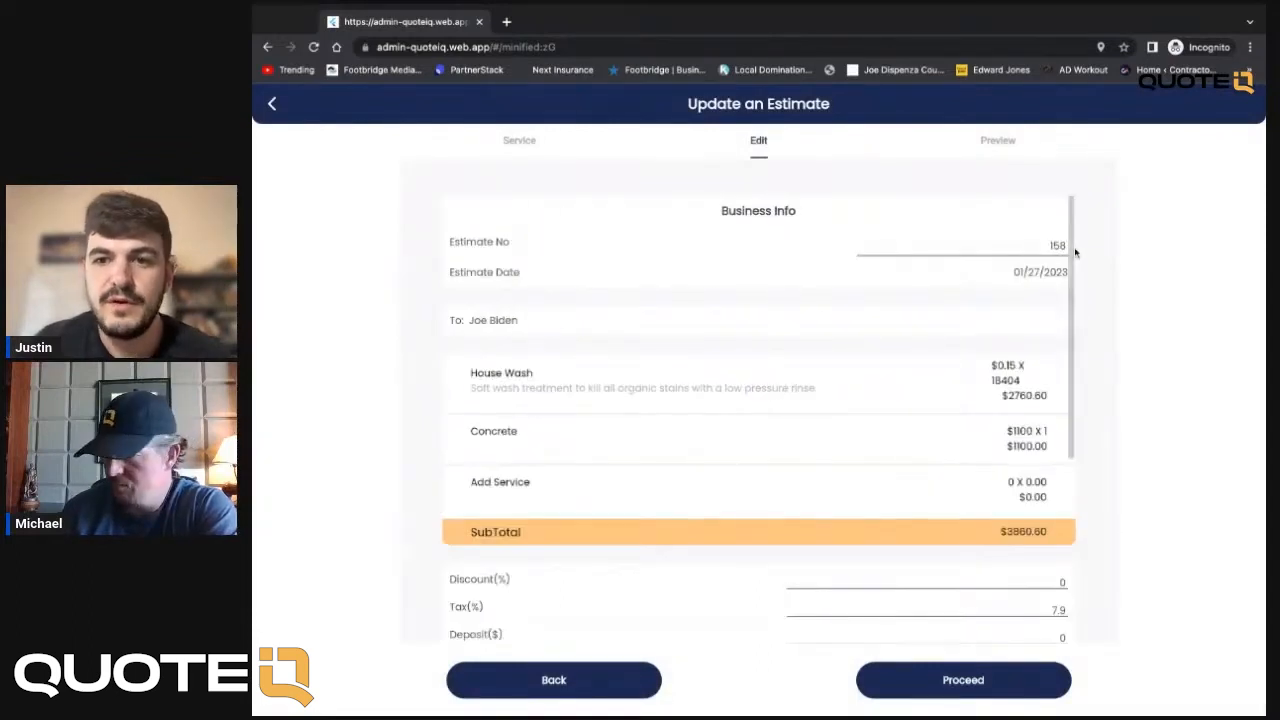
pyautogui.click(493, 431)
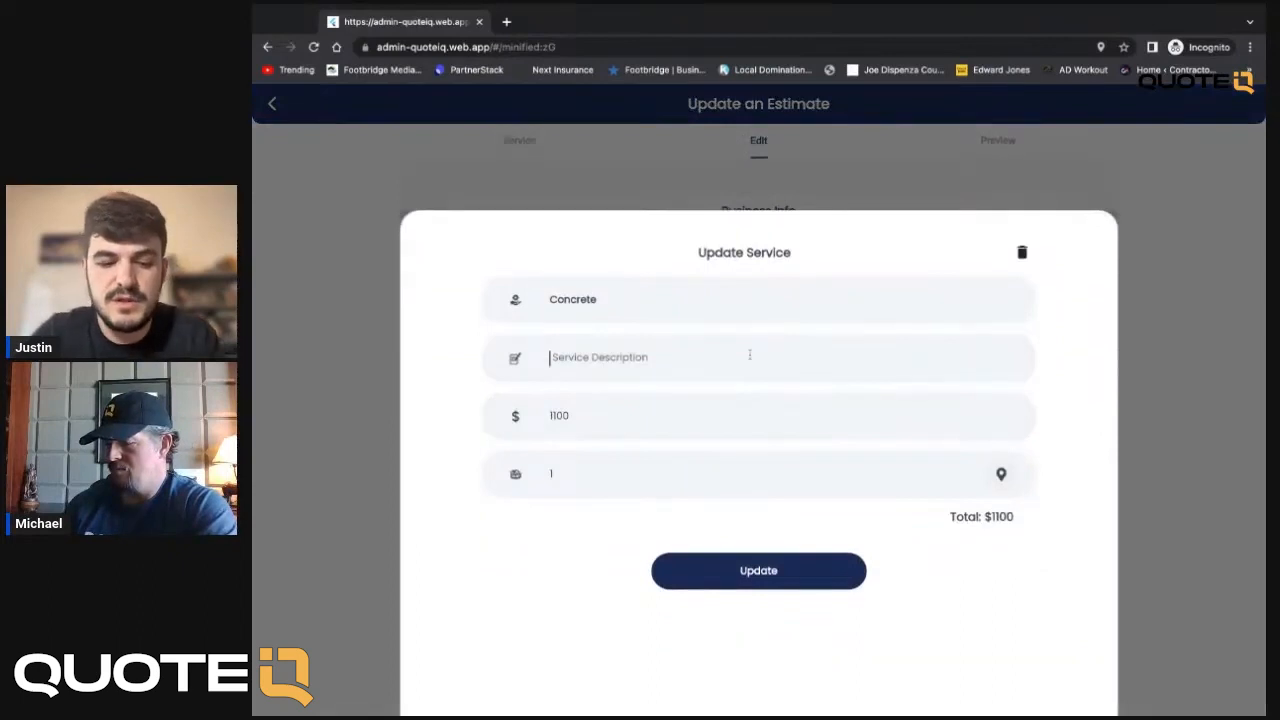
# - Describe Concrete as 'Low pressure degreasing and cleaning of concrete' and update it
pyautogui.write('Low pressure degrease')
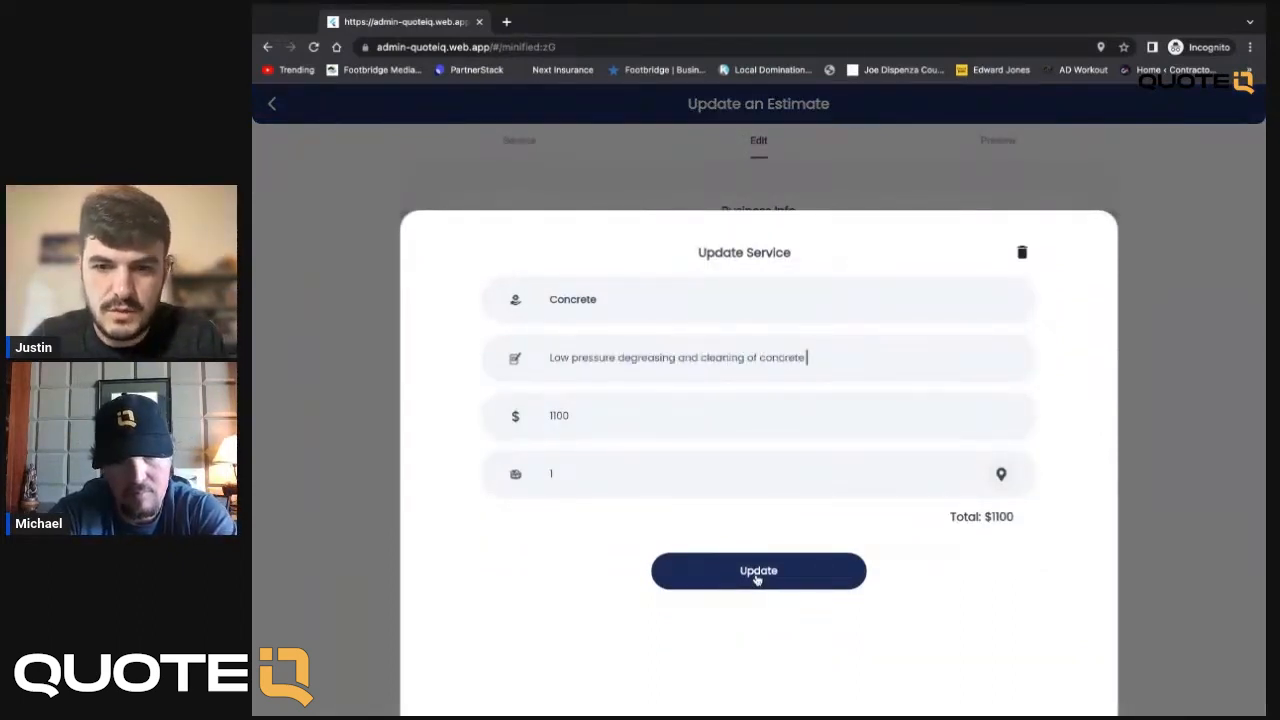
pyautogui.click(758, 570)
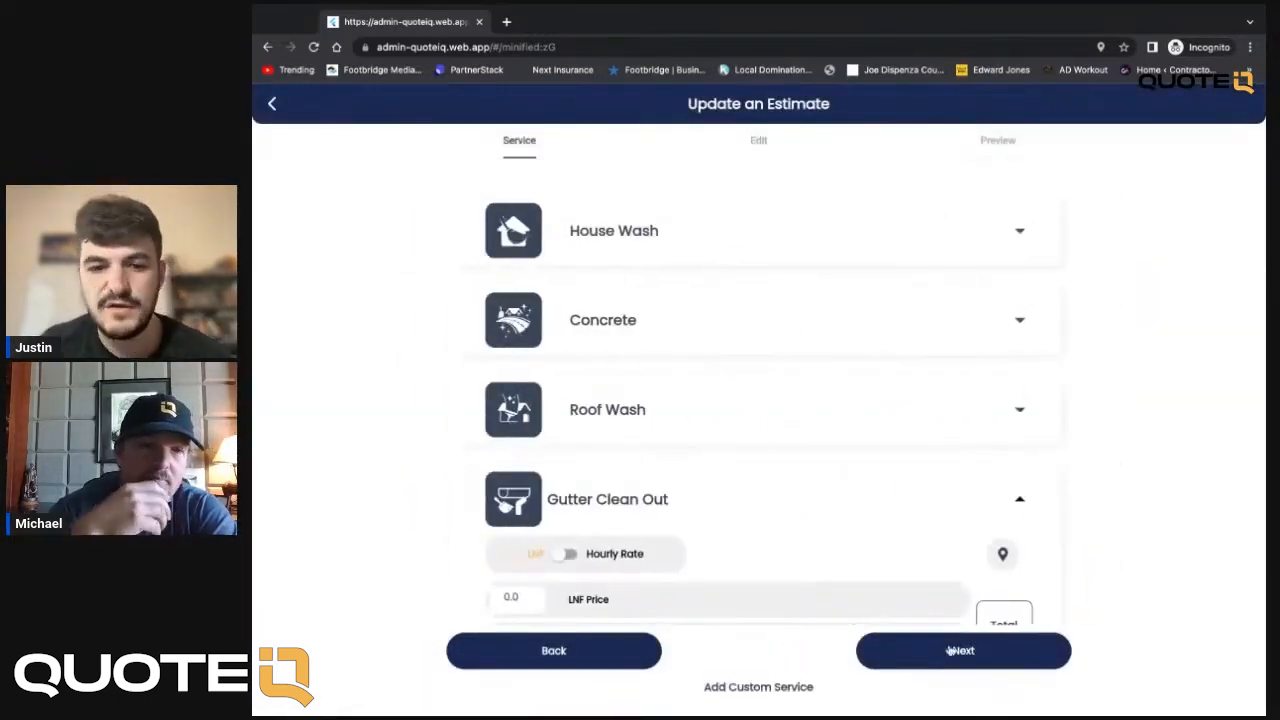
# - Return to the edit step and review the $4,165.59 total with 7.9% tax
pyautogui.click(962, 650)
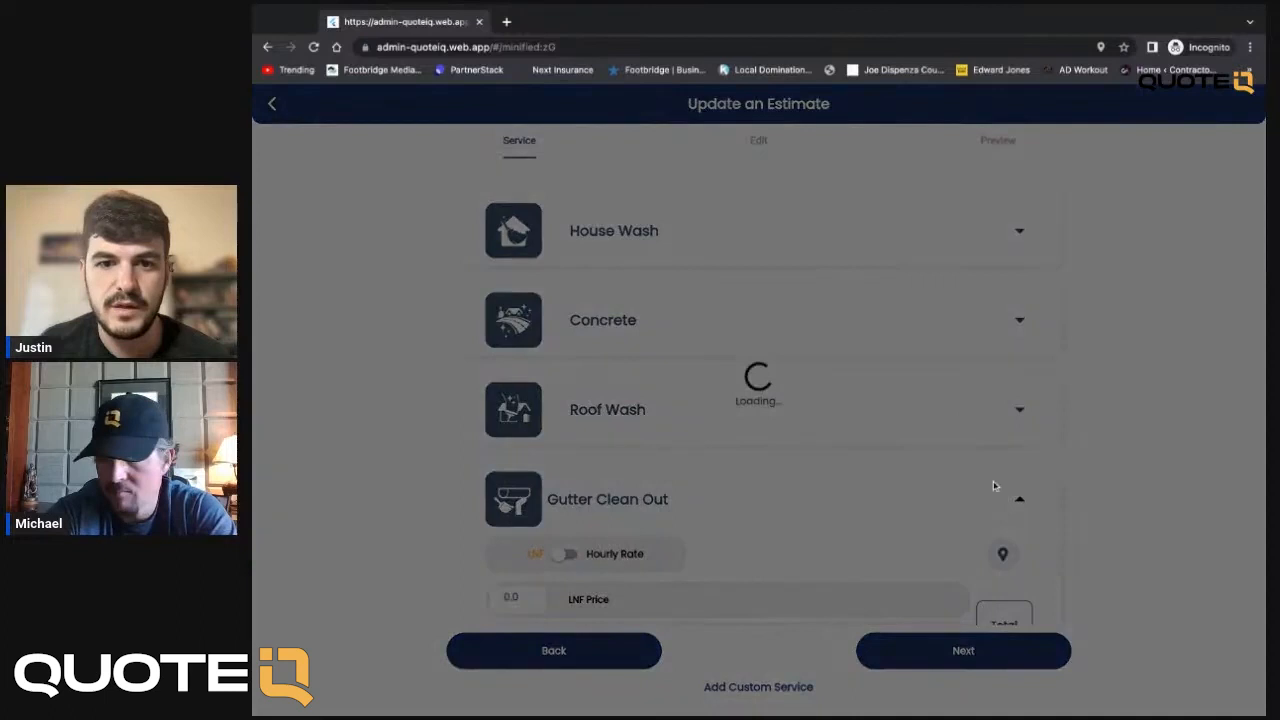
pyautogui.click(962, 650)
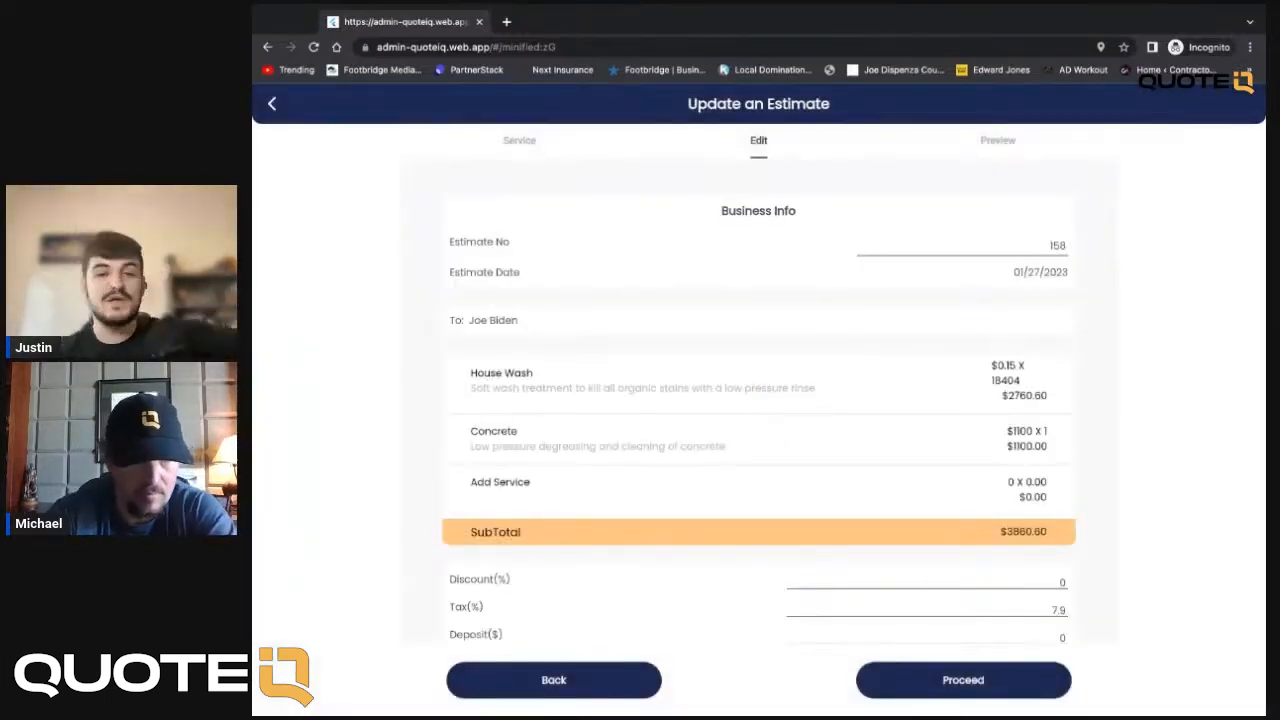
pyautogui.scroll(-3)
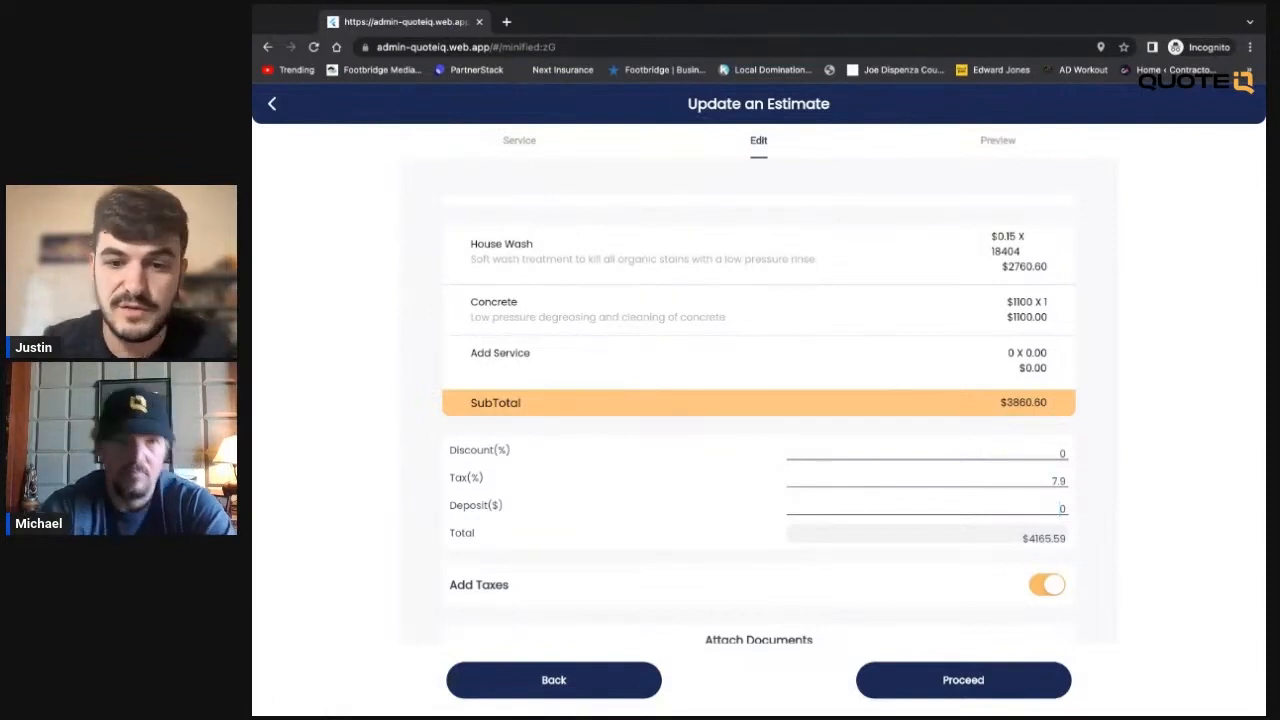
# - Reach the Terms and Conditions field and list the saved contracts
pyautogui.scroll(-3)
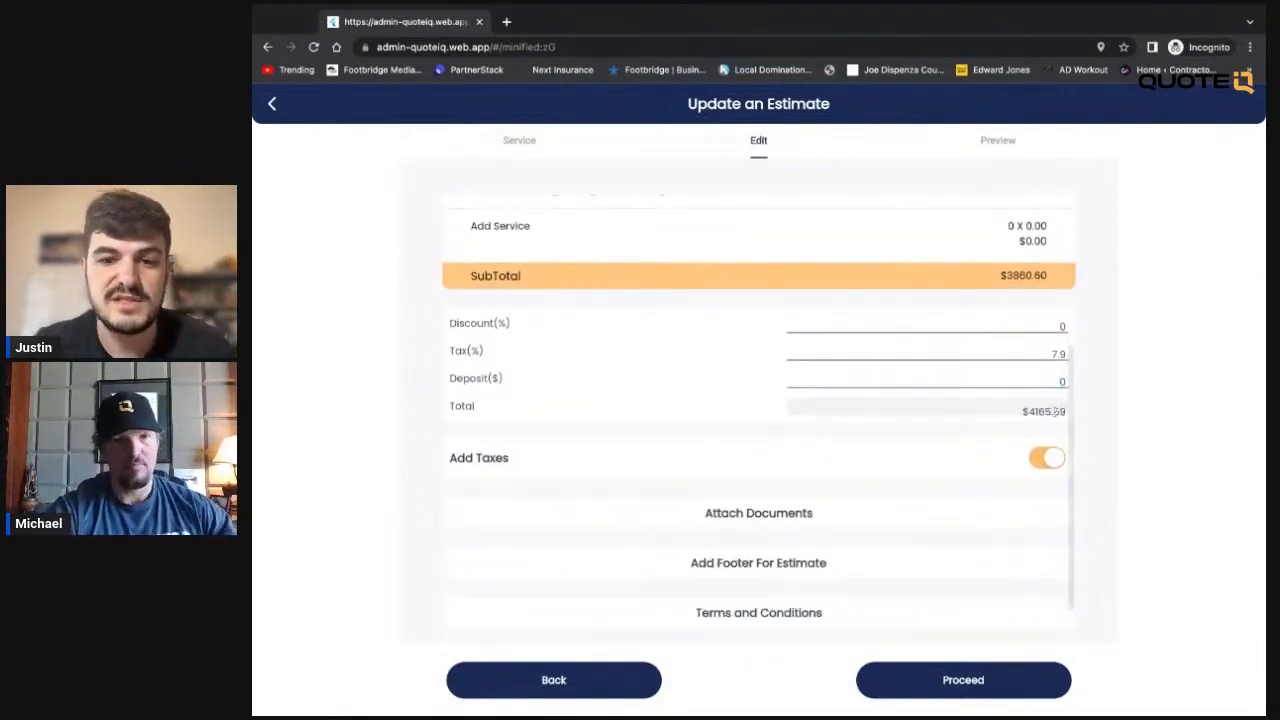
pyautogui.scroll(-3)
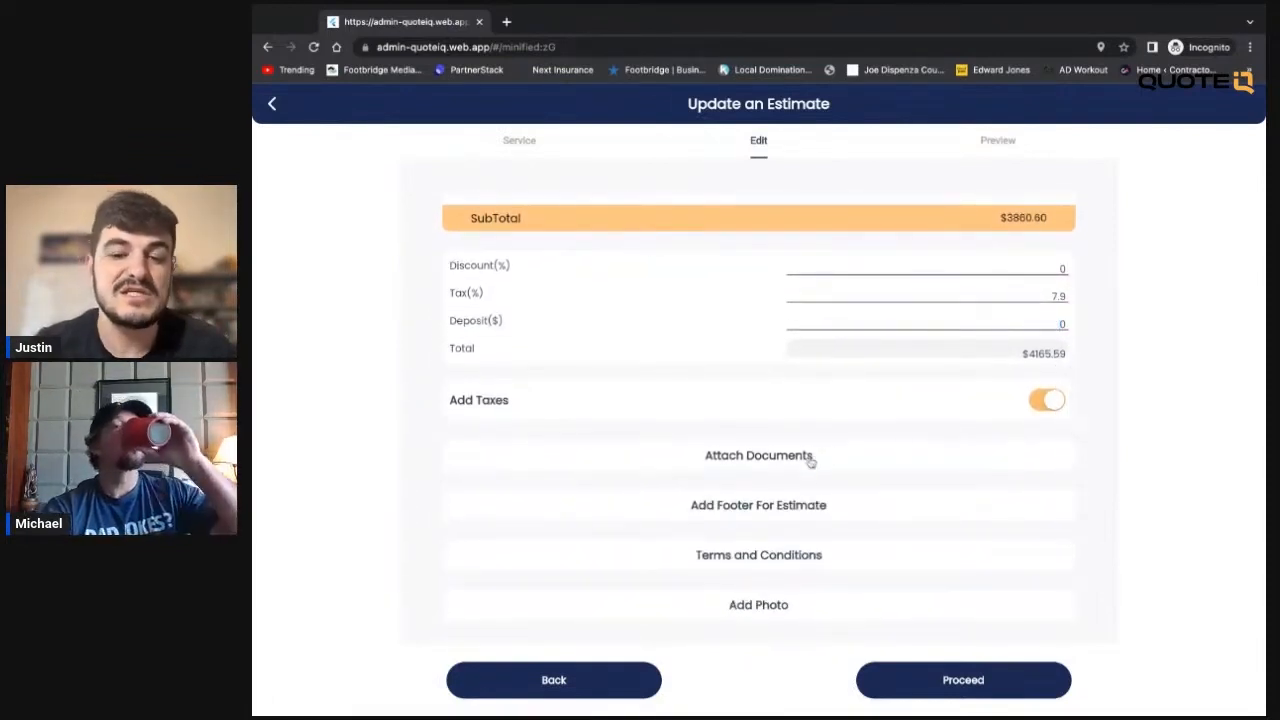
pyautogui.click(758, 505)
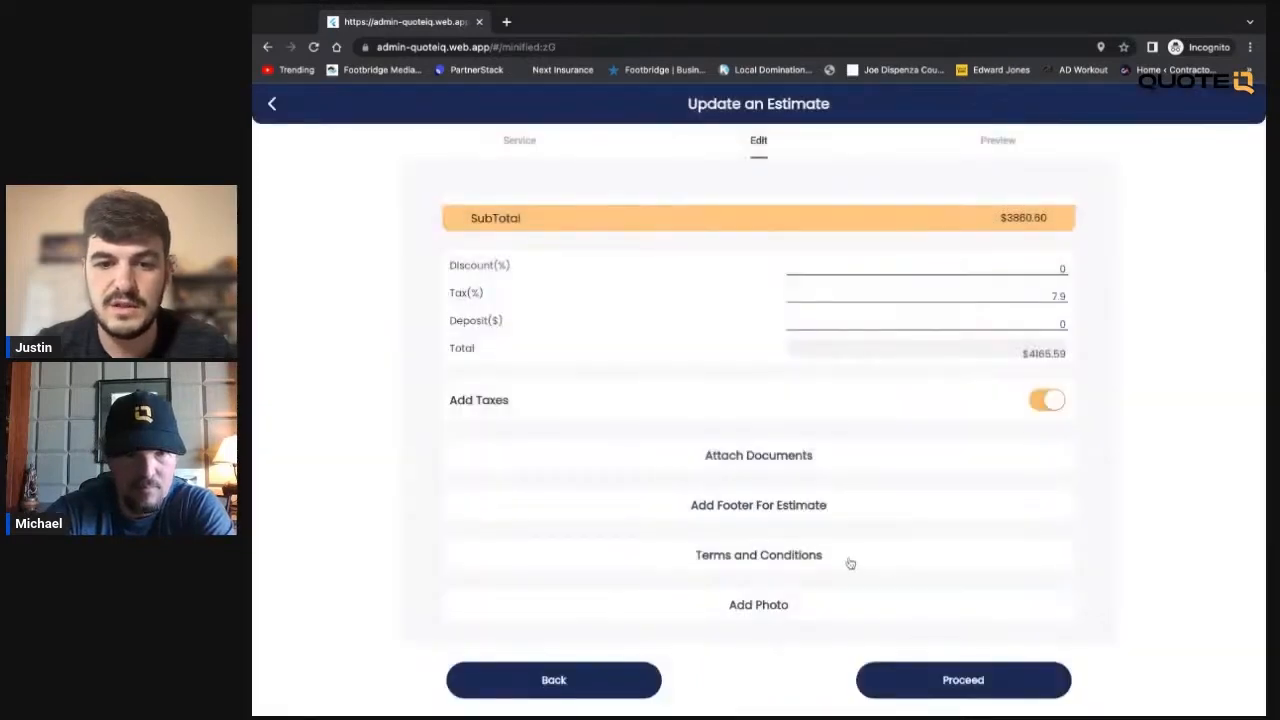
pyautogui.click(758, 555)
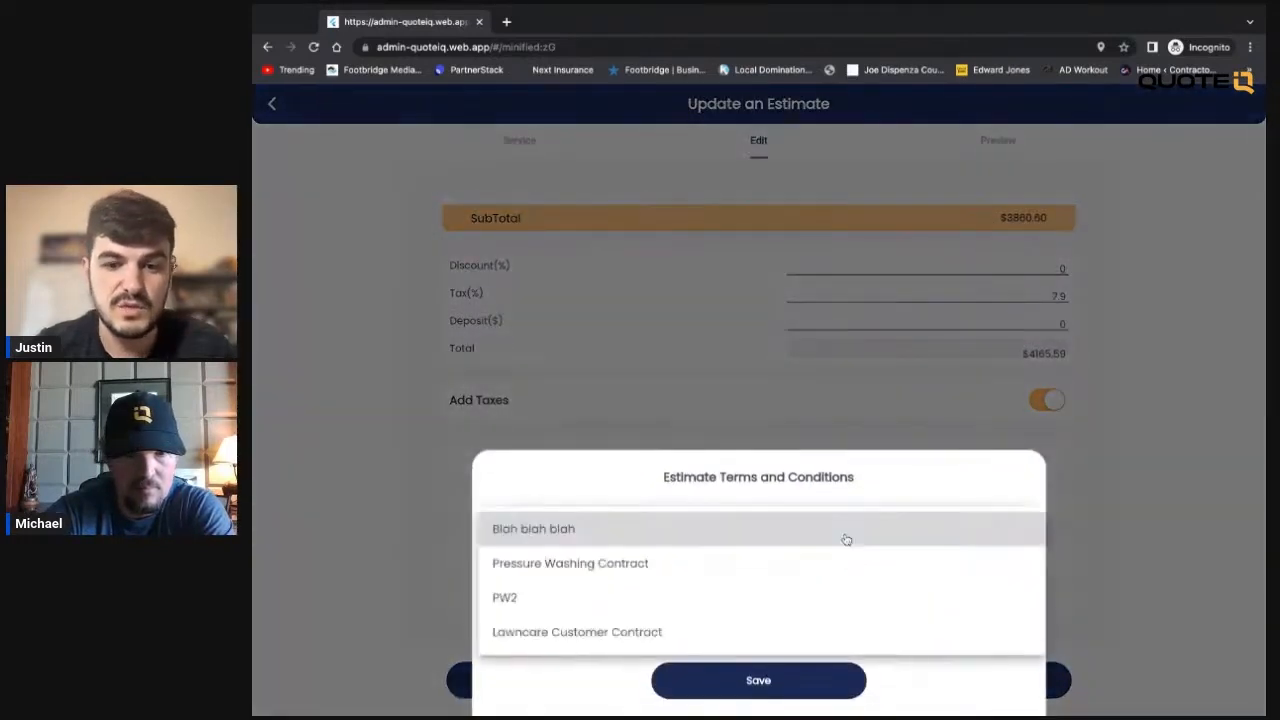
# - Attach Pressure Washing Contract as the estimate's terms and save
pyautogui.click(570, 562)
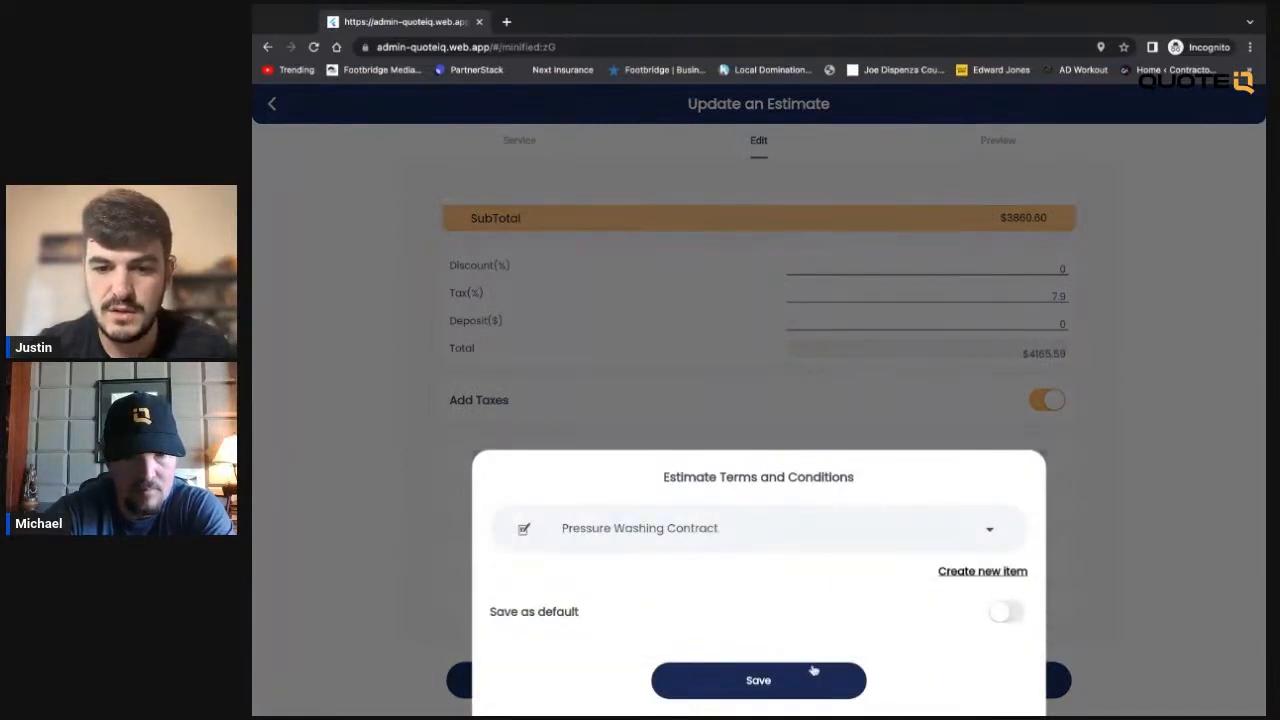
pyautogui.click(758, 680)
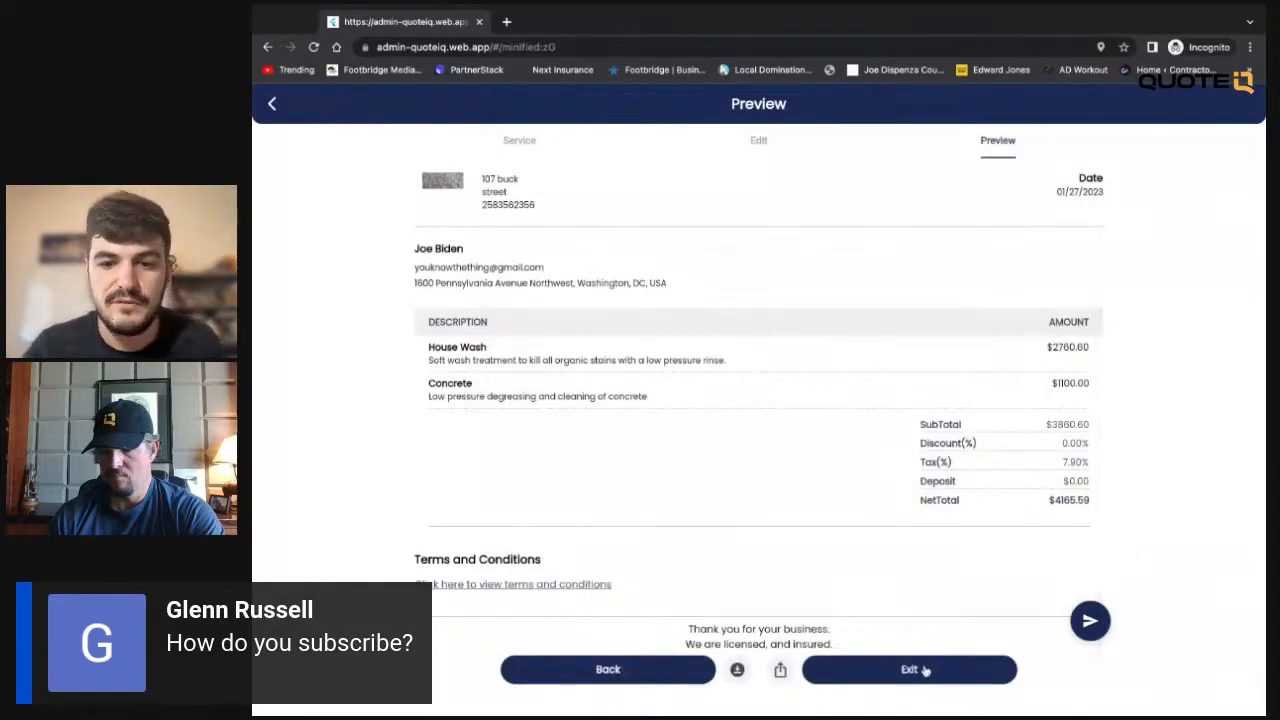
# - Review the preview up to the business header with estimate number 158
pyautogui.scroll(3)
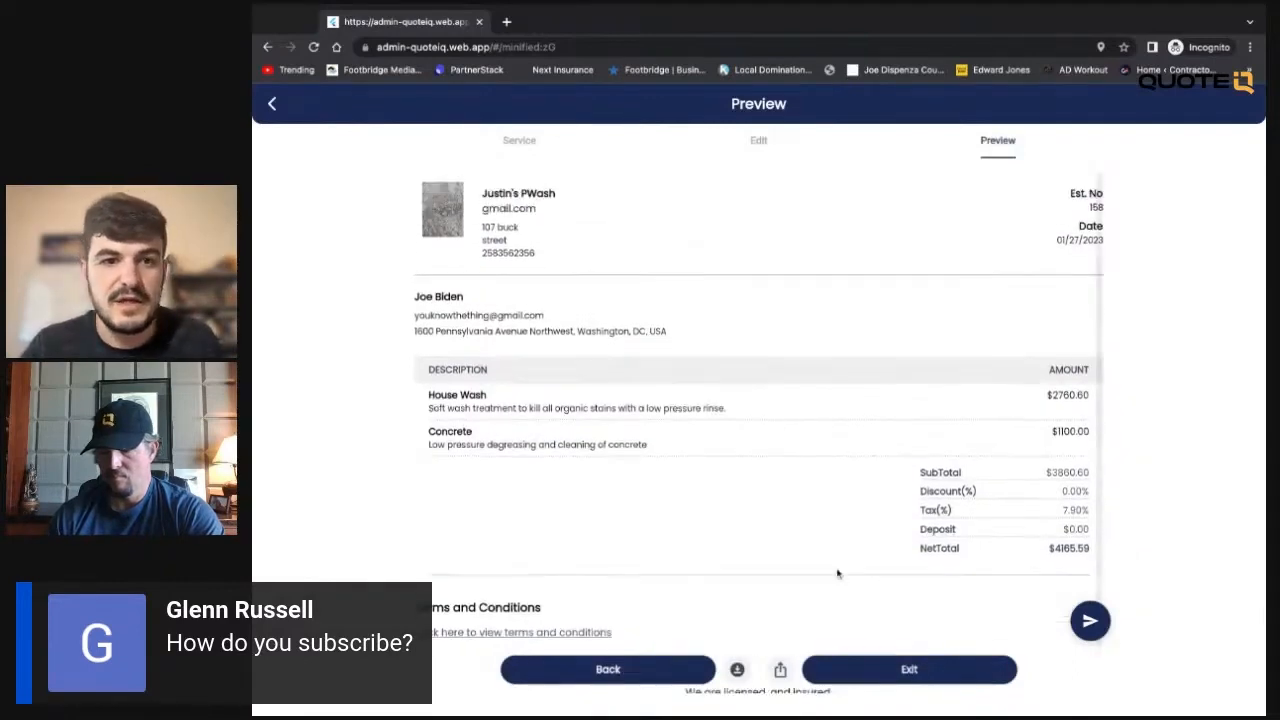